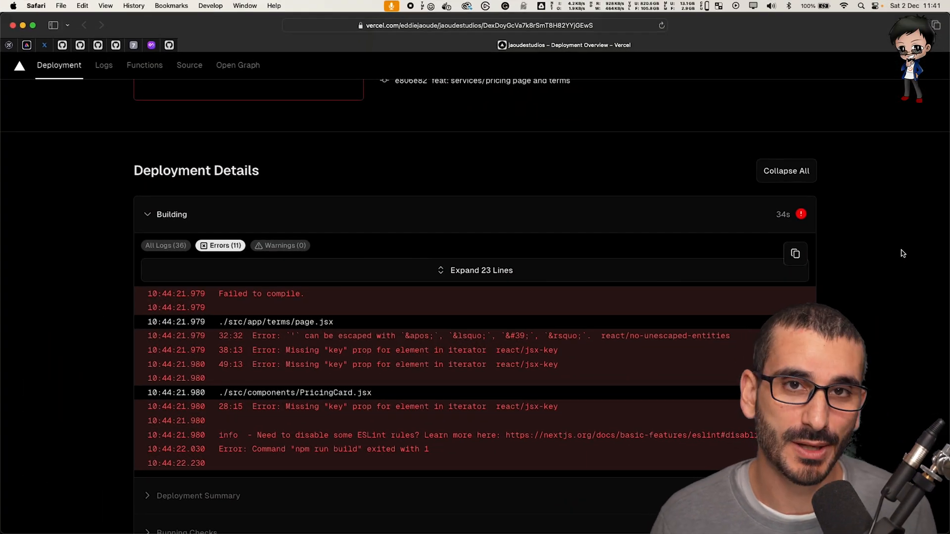
mouse_move(680, 365)
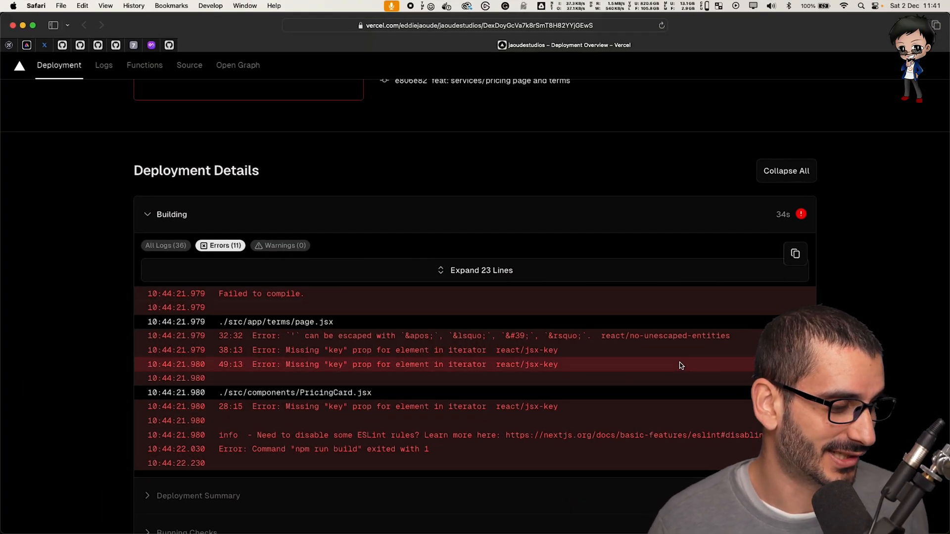
mouse_move(912, 340)
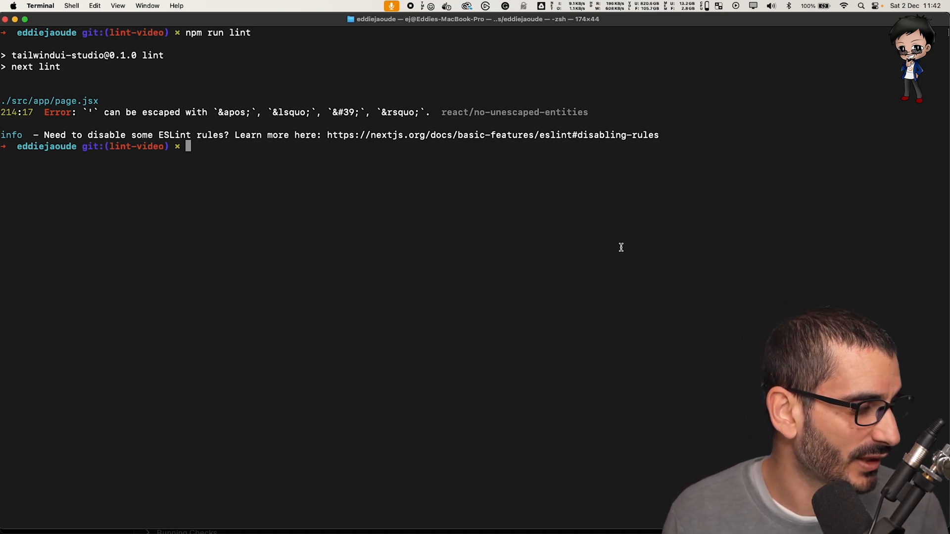
- Commit all changes with message "test" despite the lint error, then check git status -s
text(git commit -m)
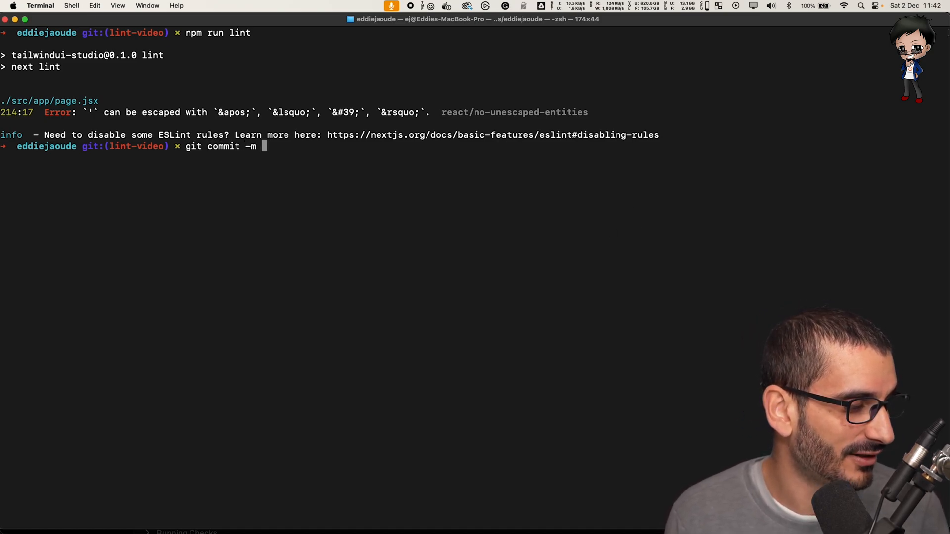
text("test" .)
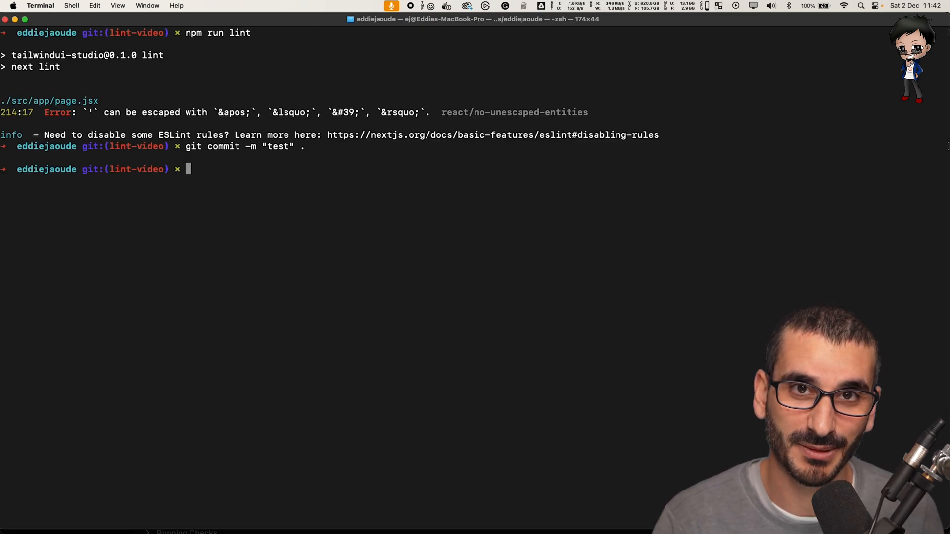
text(g)
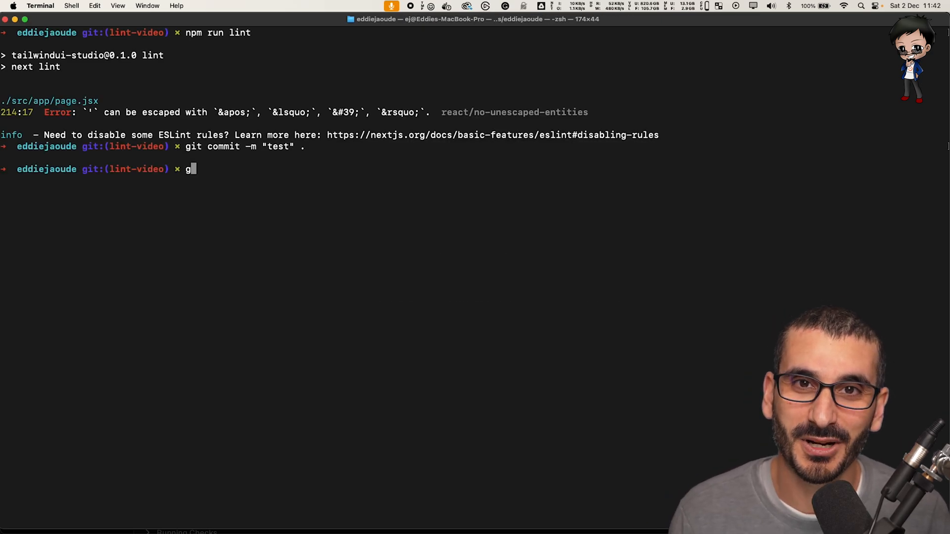
text(it status -s)
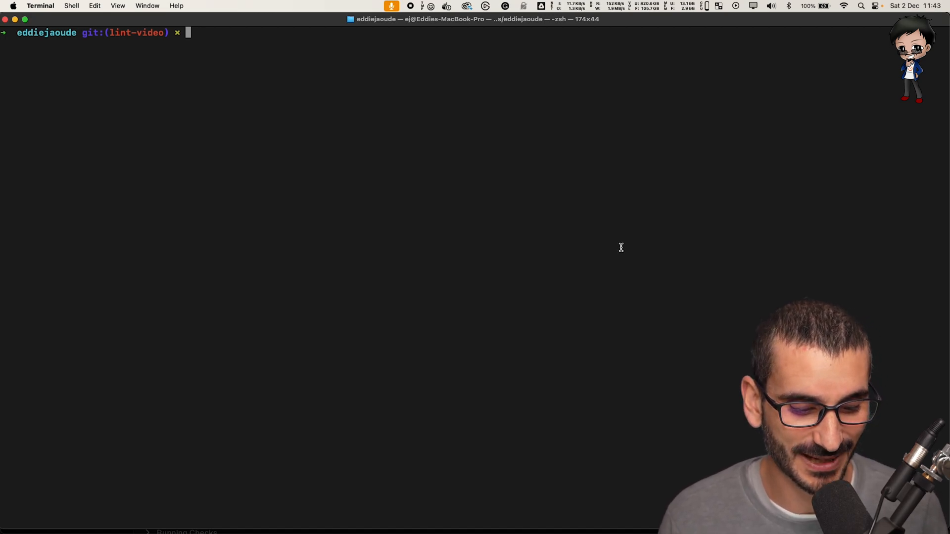
- Install husky as a dev dependency with npm install husky --save-dev
text(npm install)
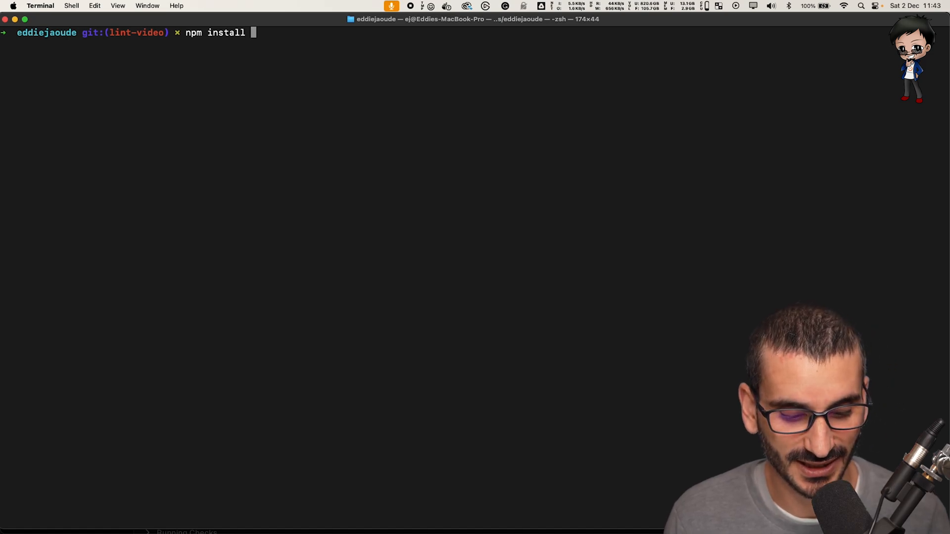
text(j)
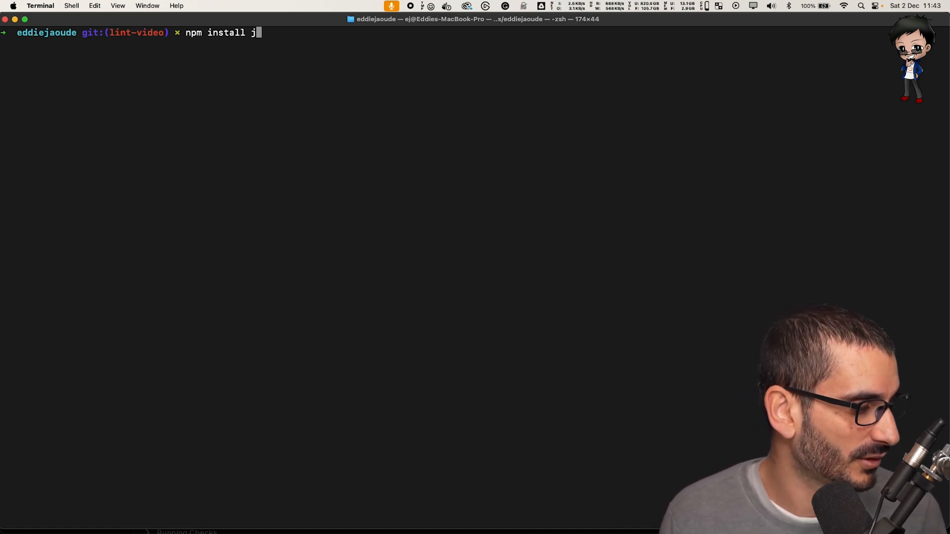
text(usky)
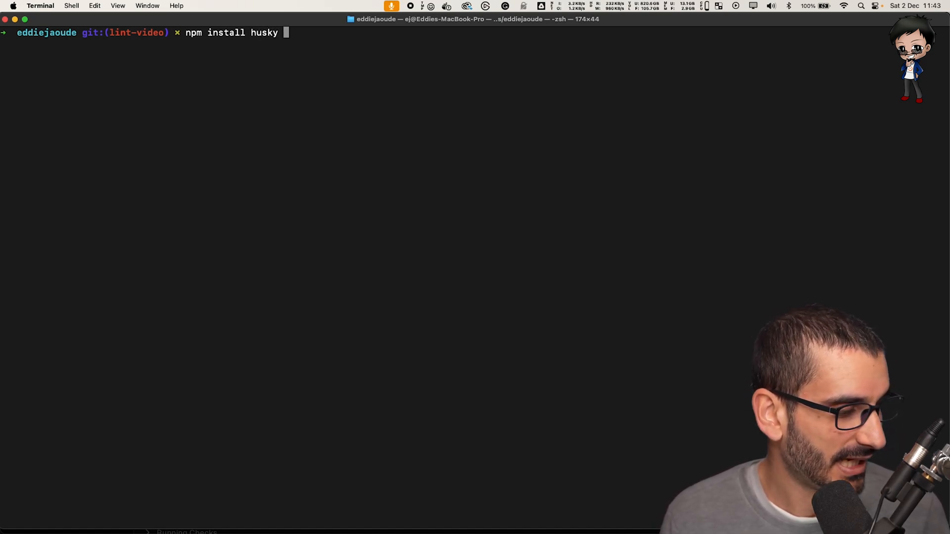
text(--save-d)
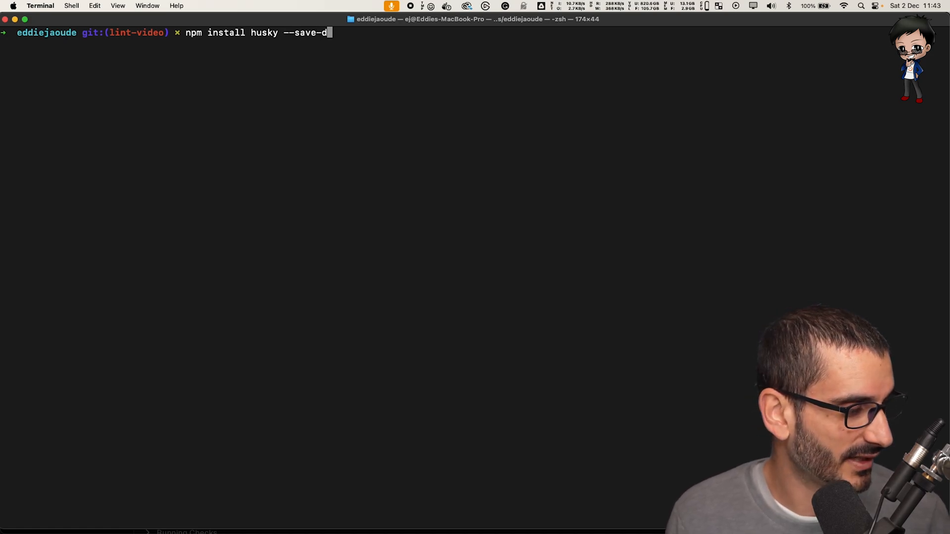
key(Return)
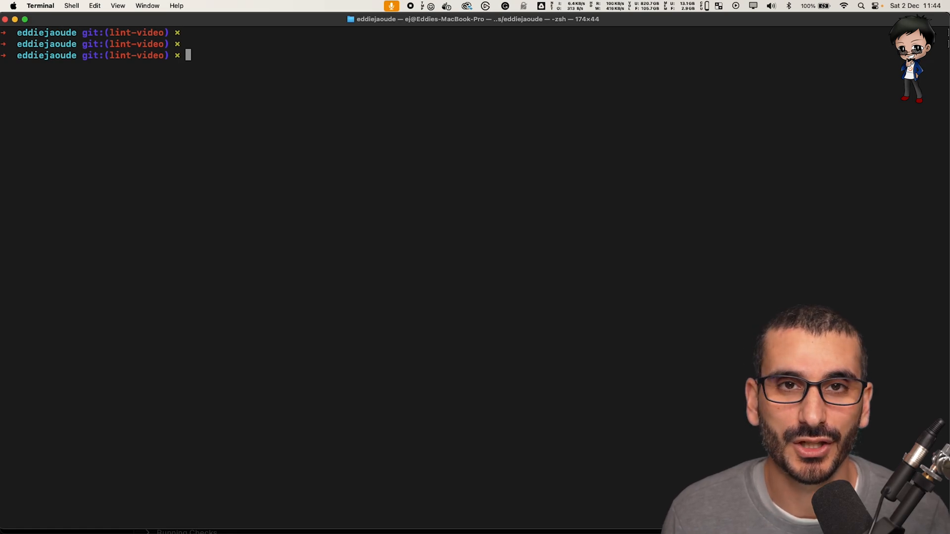
- Set the package prepare script to "husky install" via npm pkg set scripts.prepare
text(npm)
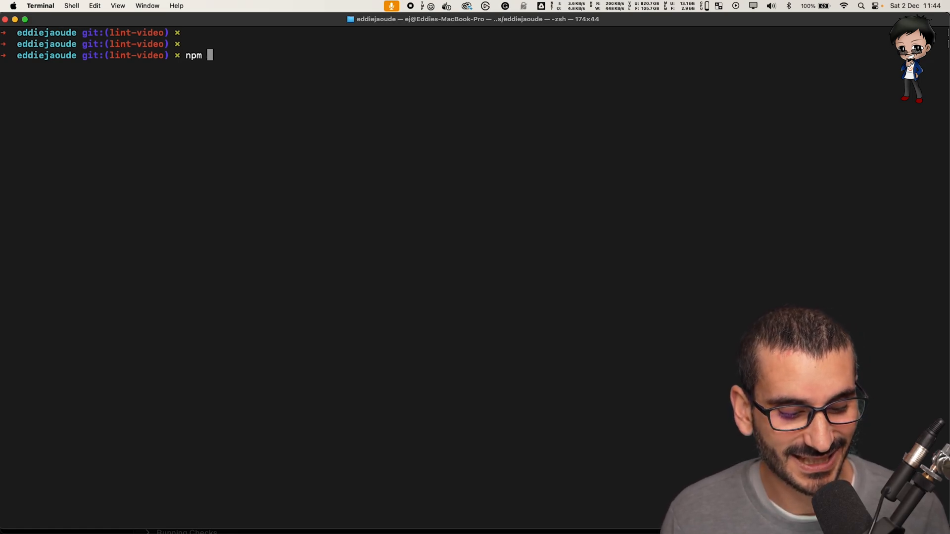
text(pky)
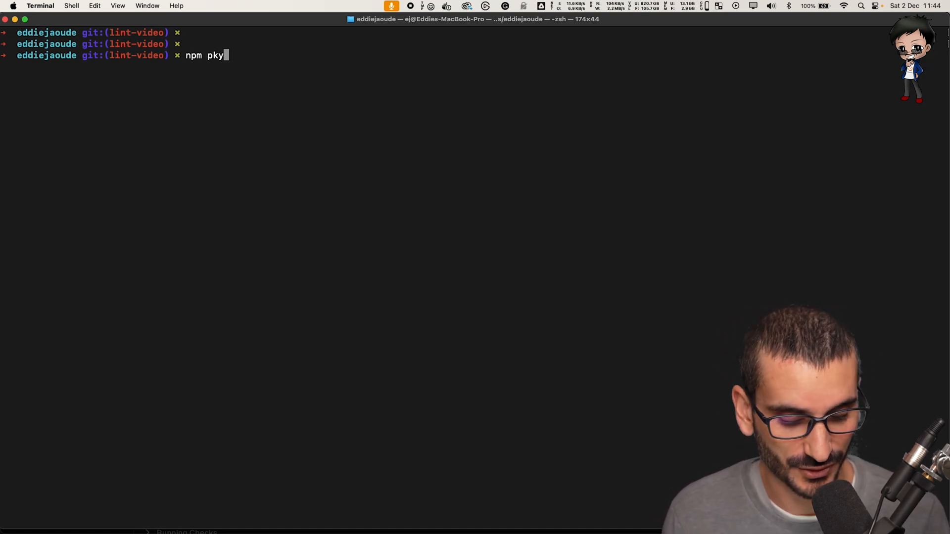
text(g)
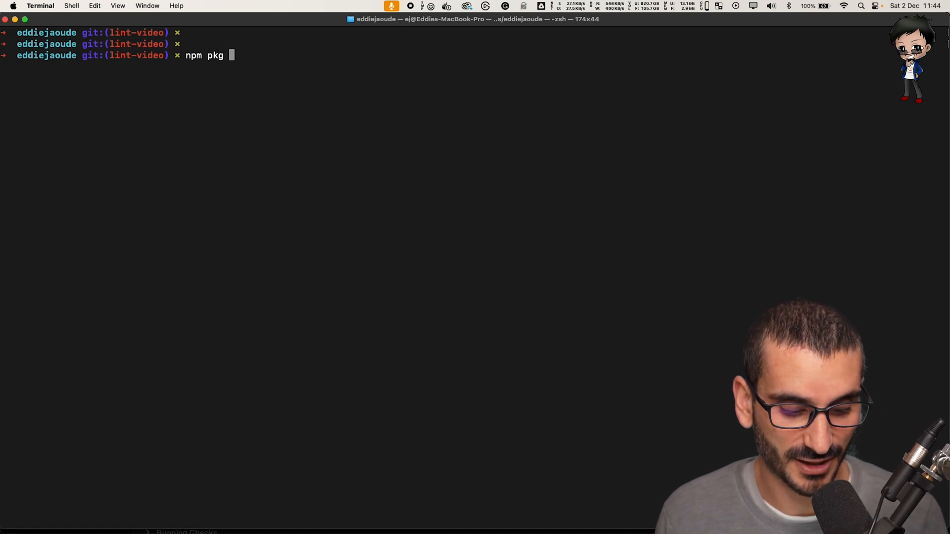
text(set sscri)
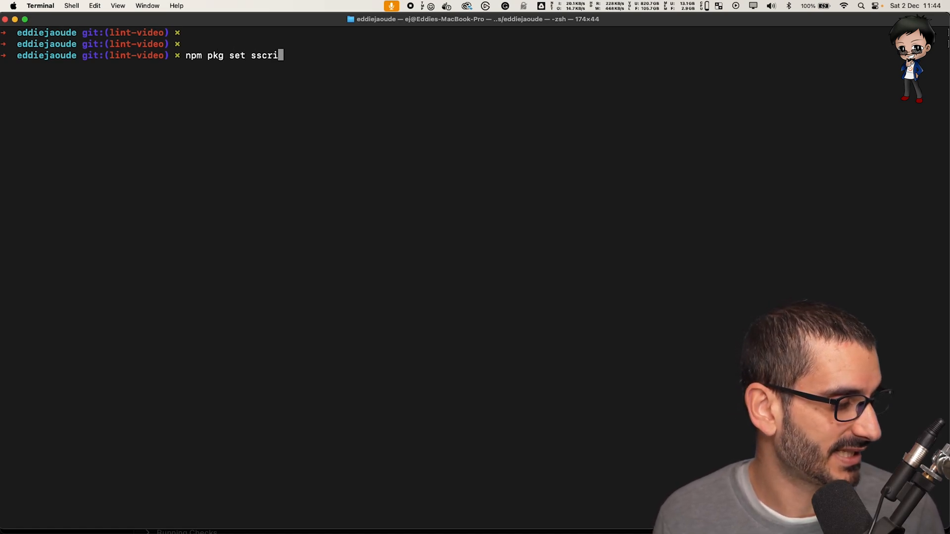
text(cripts)
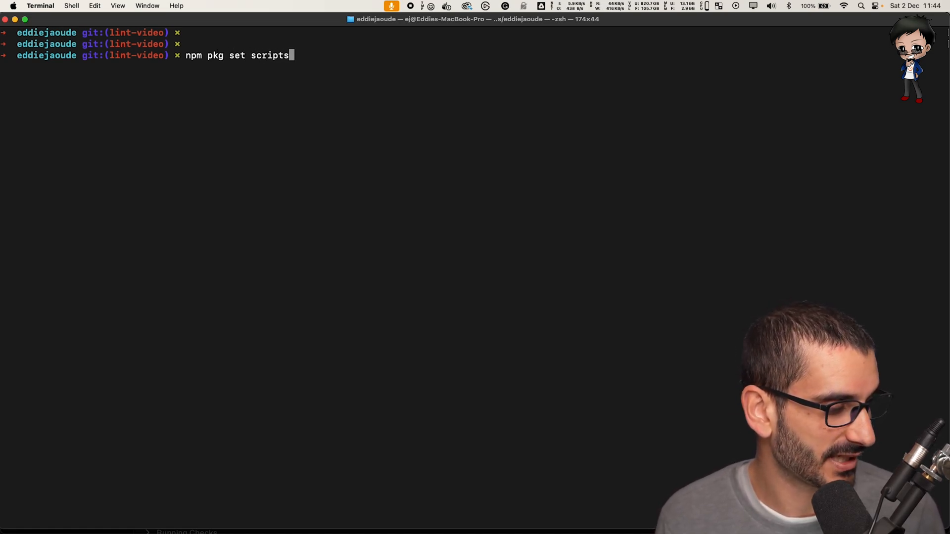
text(.prepare)
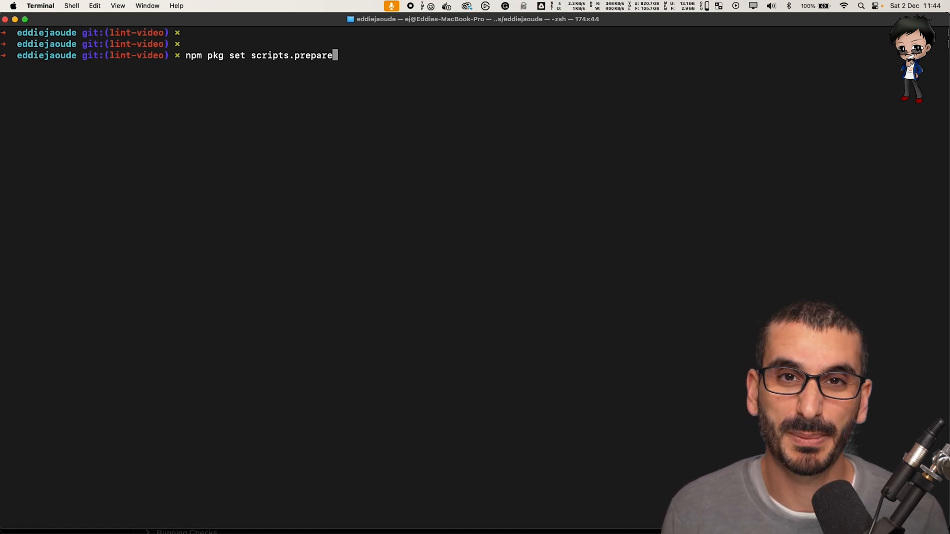
text(=")
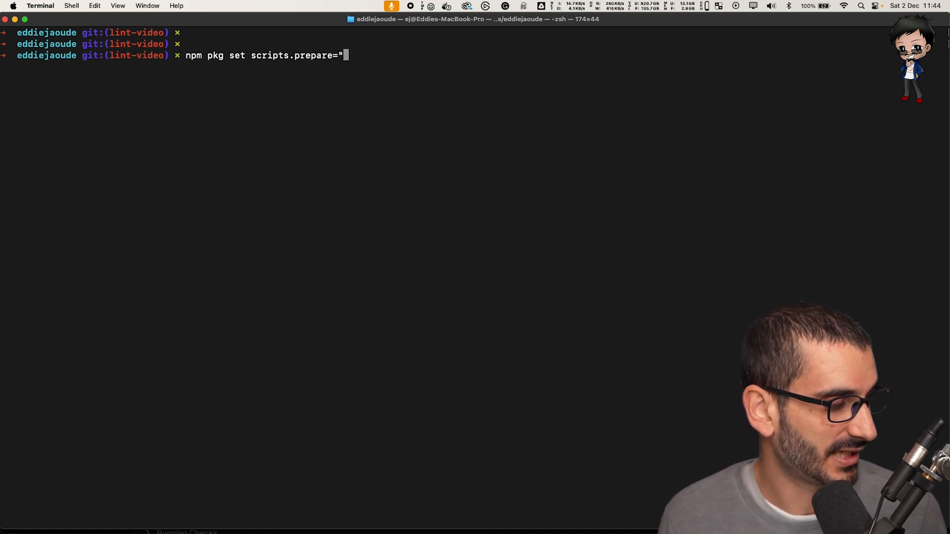
text(husky install)
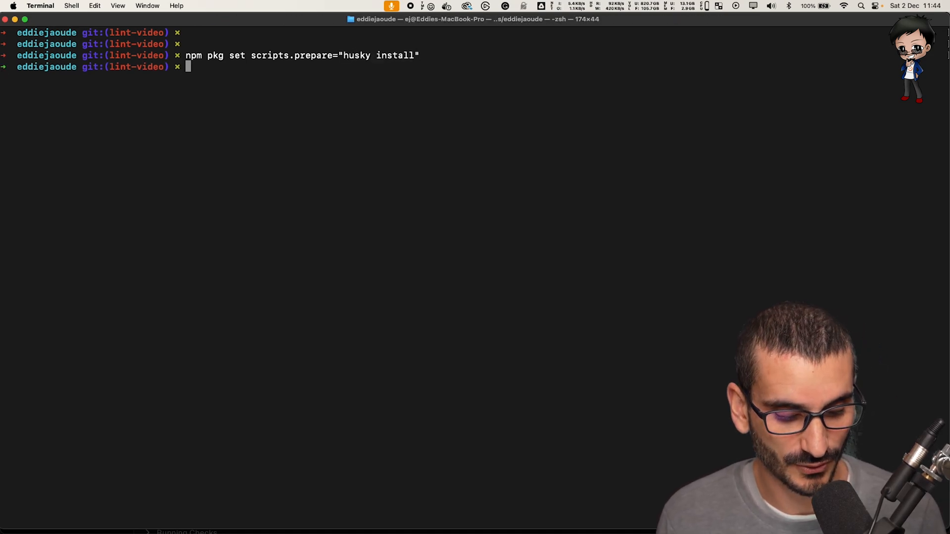
- Run npm run prepare so Husky installs the Git hooks
text(npm run prepare)
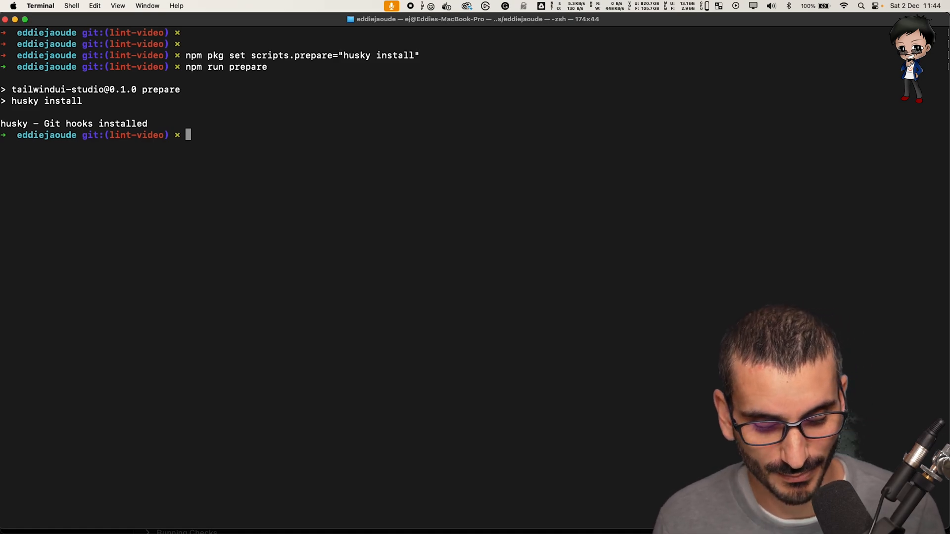
text(npx)
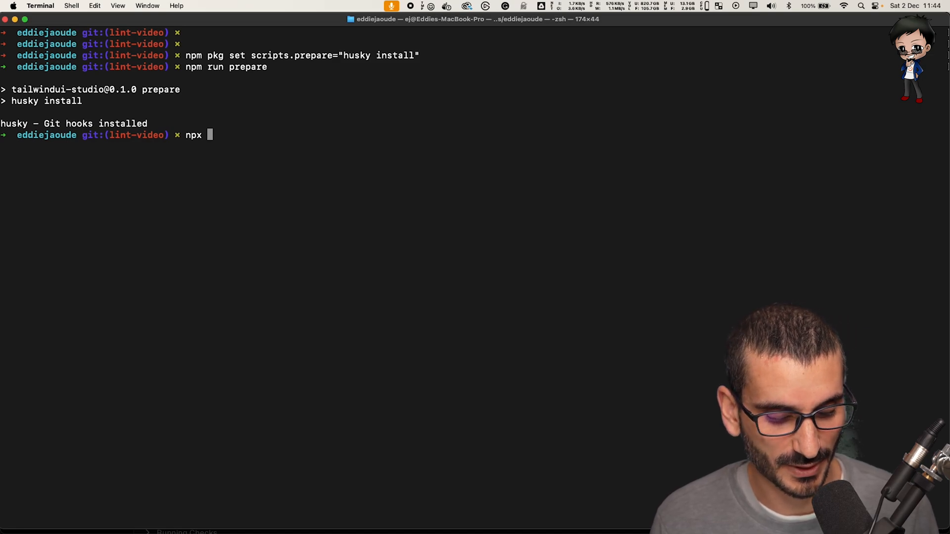
- Add a .husky/pre-commit hook that runs "npm run lint" using npx husky add
text(j)
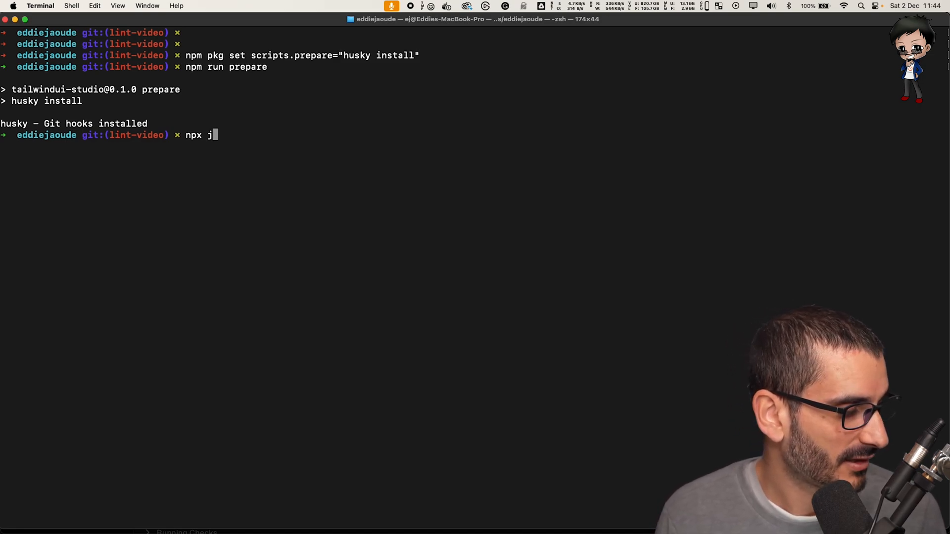
text(usky)
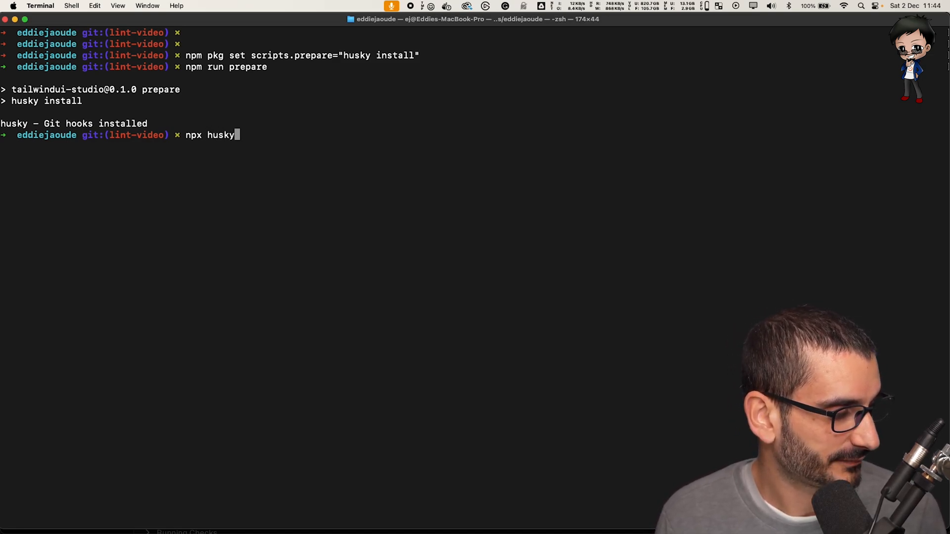
text(add .)
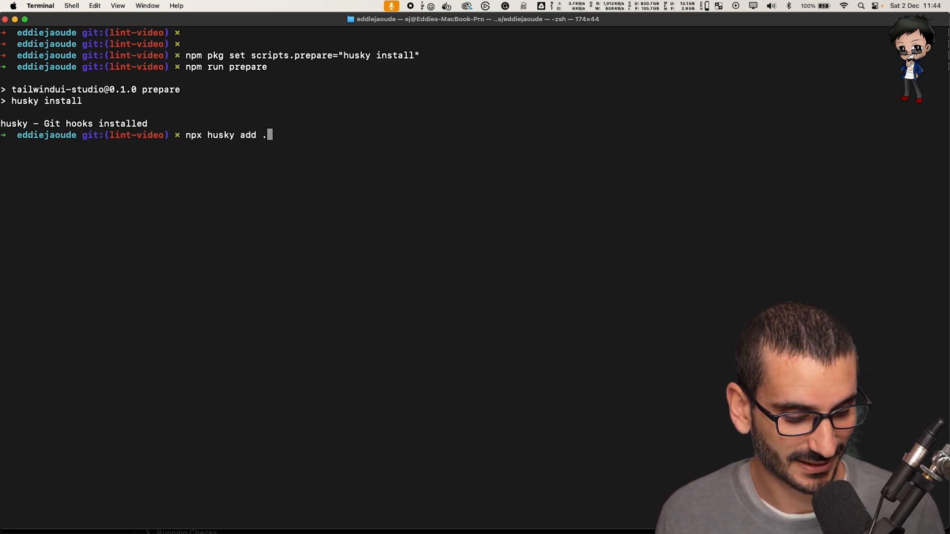
text(husky/)
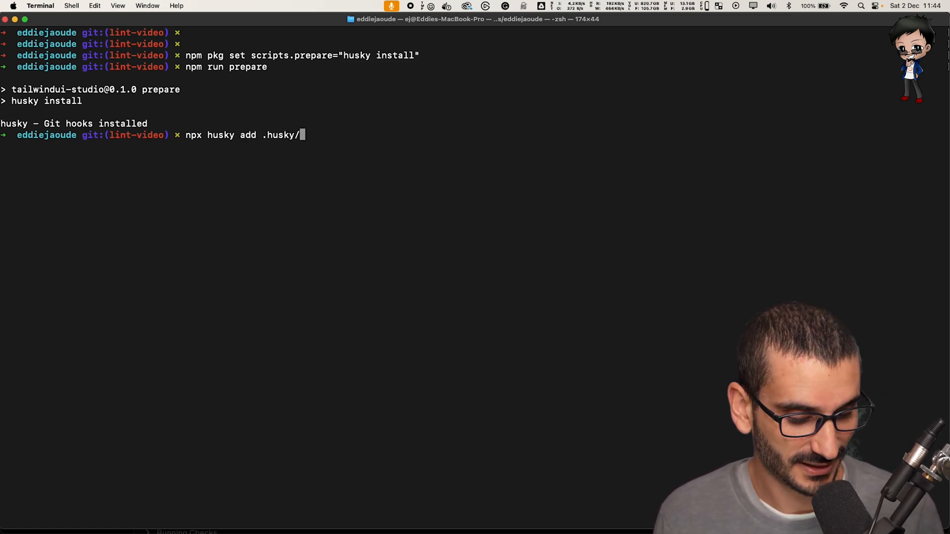
text(pre-commit)
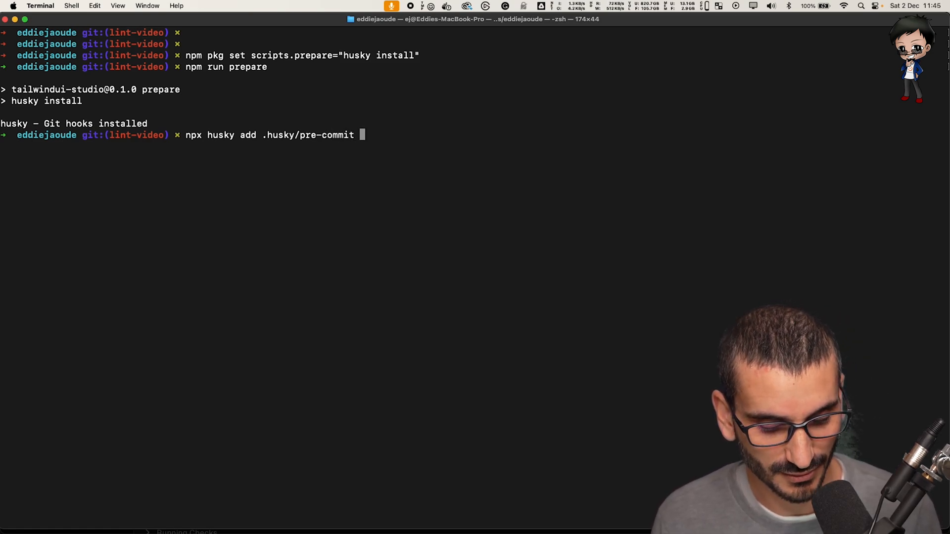
text("npm run lint")
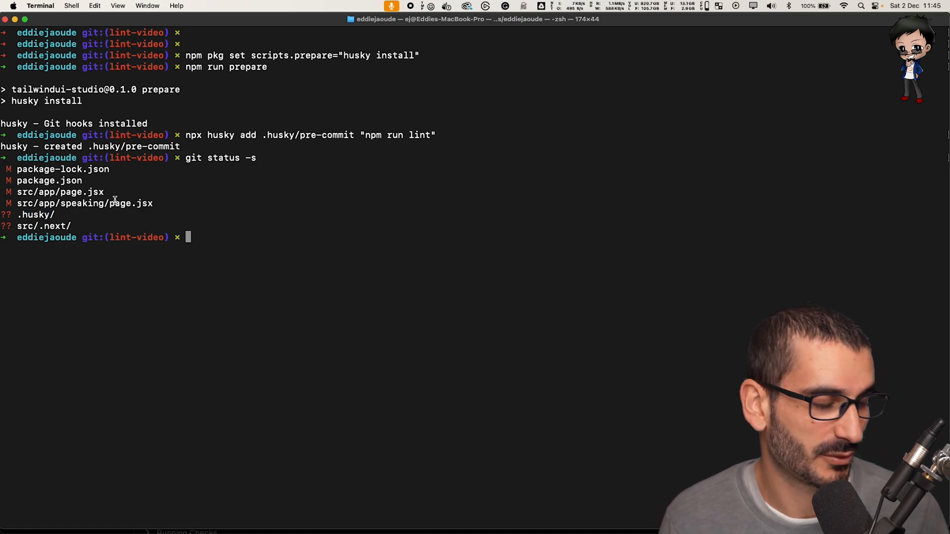
- Run git commit -m "test" . and see the pre-commit lint block it on src/app/page.jsx
text(git)
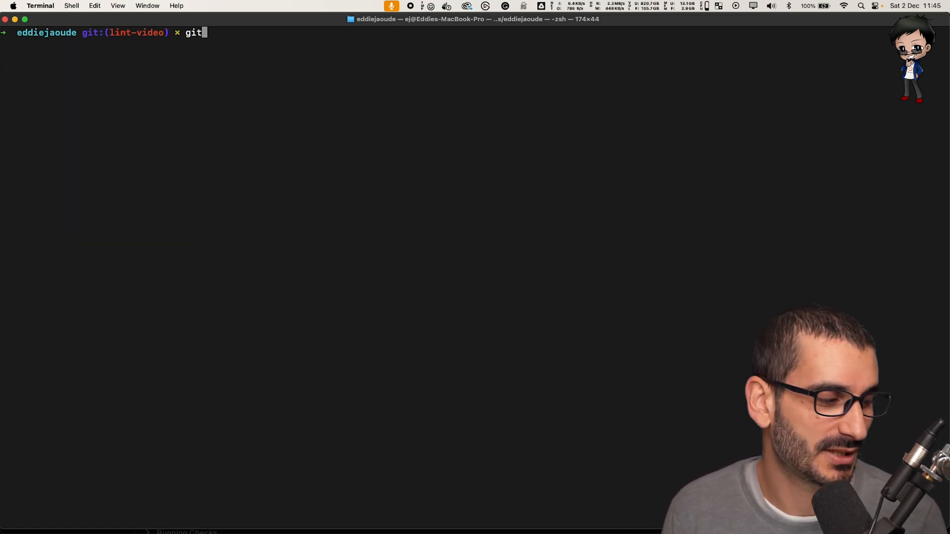
text(commi t)
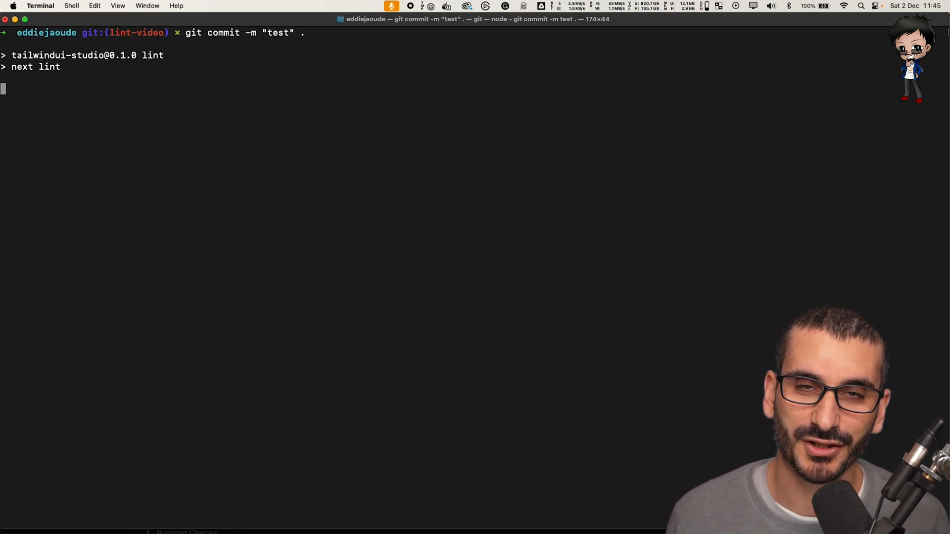
key(Return)
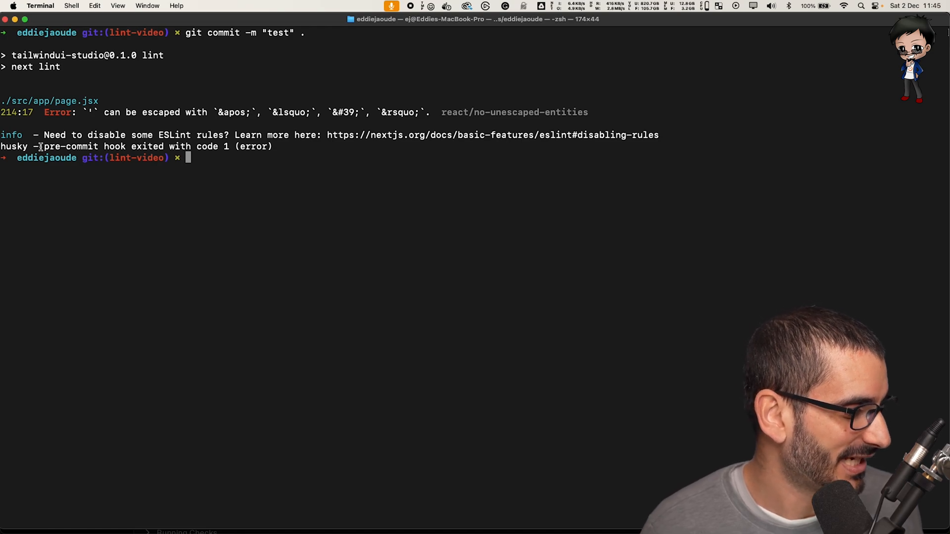
drag(45, 112, 148, 112)
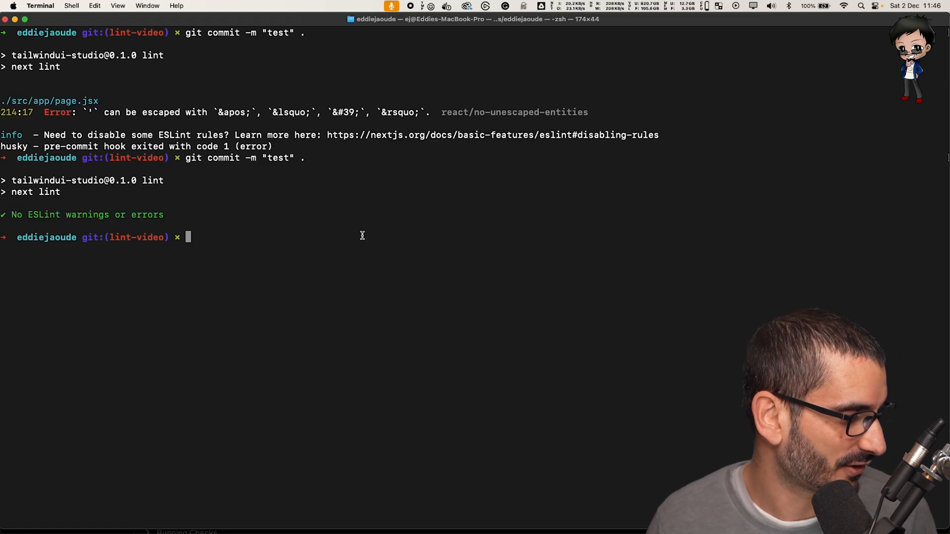
- Highlight the 'No ESLint warnings or errors' output from the passing second commit
drag(28, 214, 131, 215)
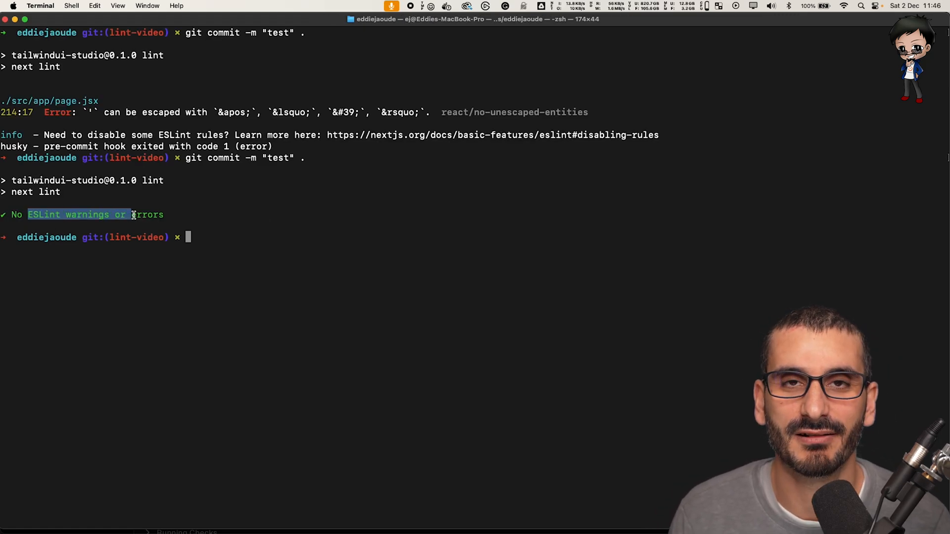